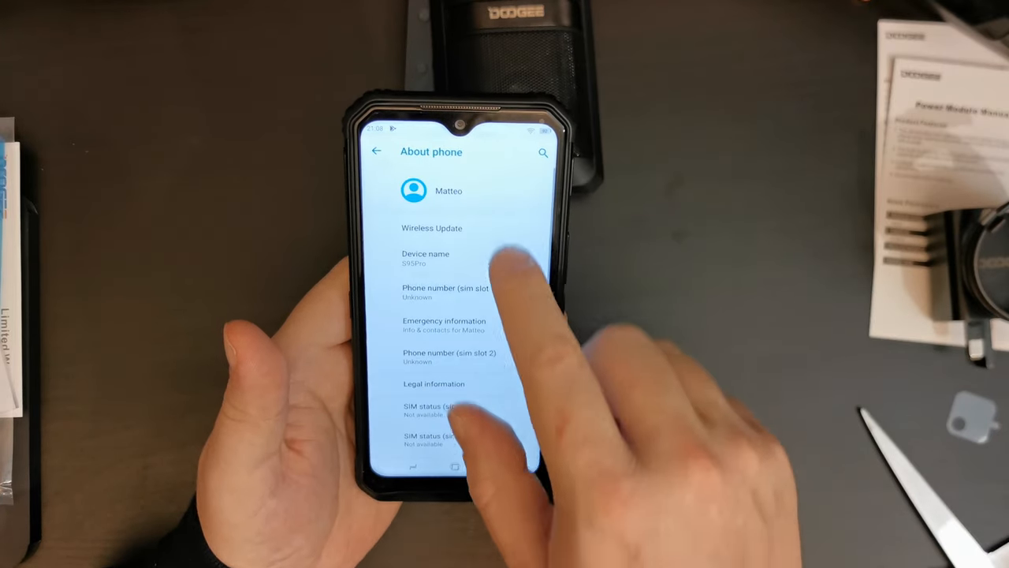
pyautogui.click(431, 228)
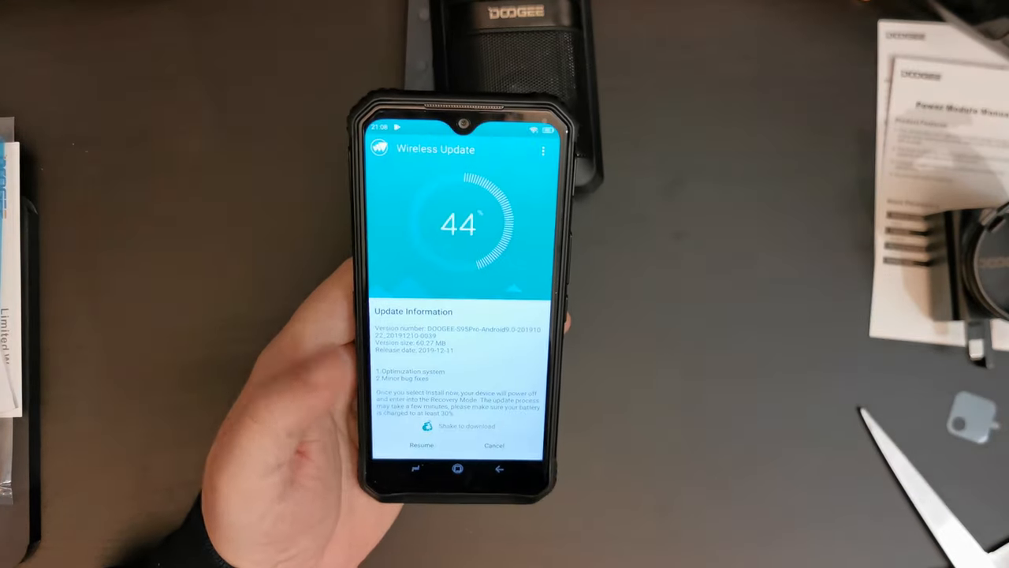